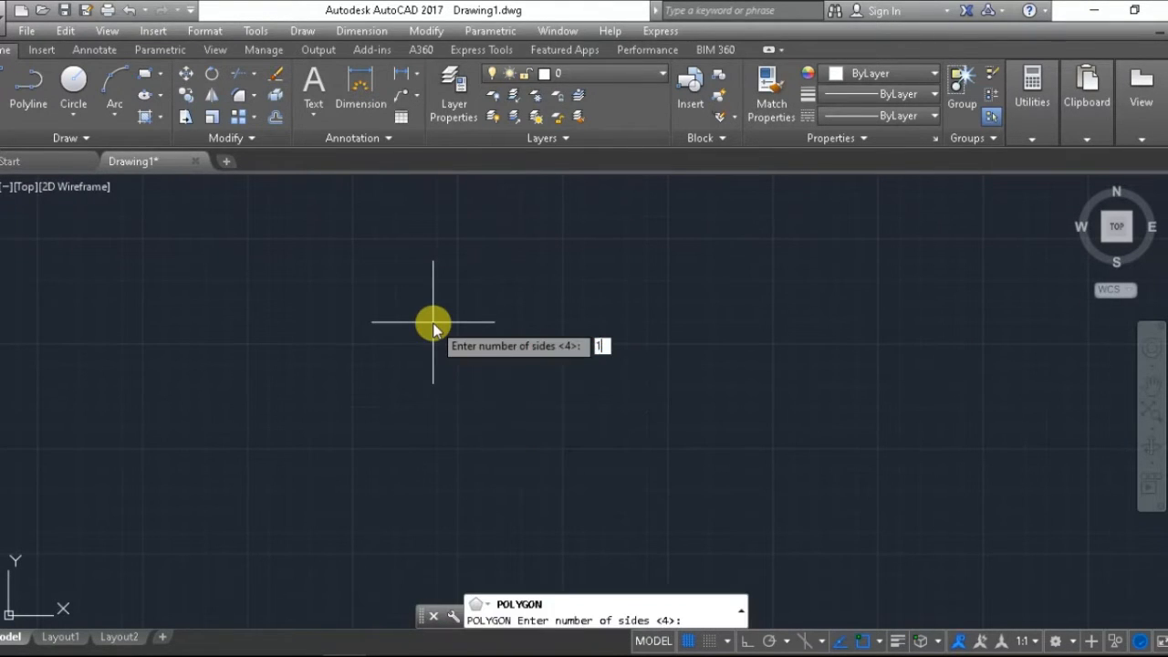
# Cancel the pending POLYGON command at the number-of-sides prompt.
pyautogui.press('Return')
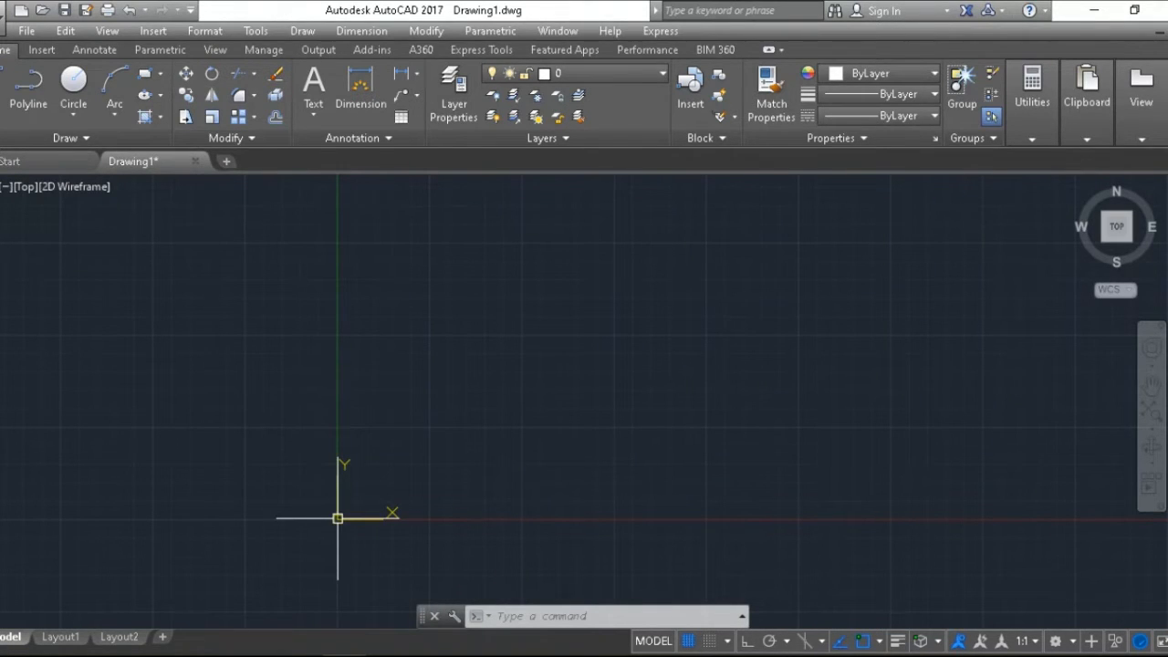
pyautogui.moveTo(345, 523)
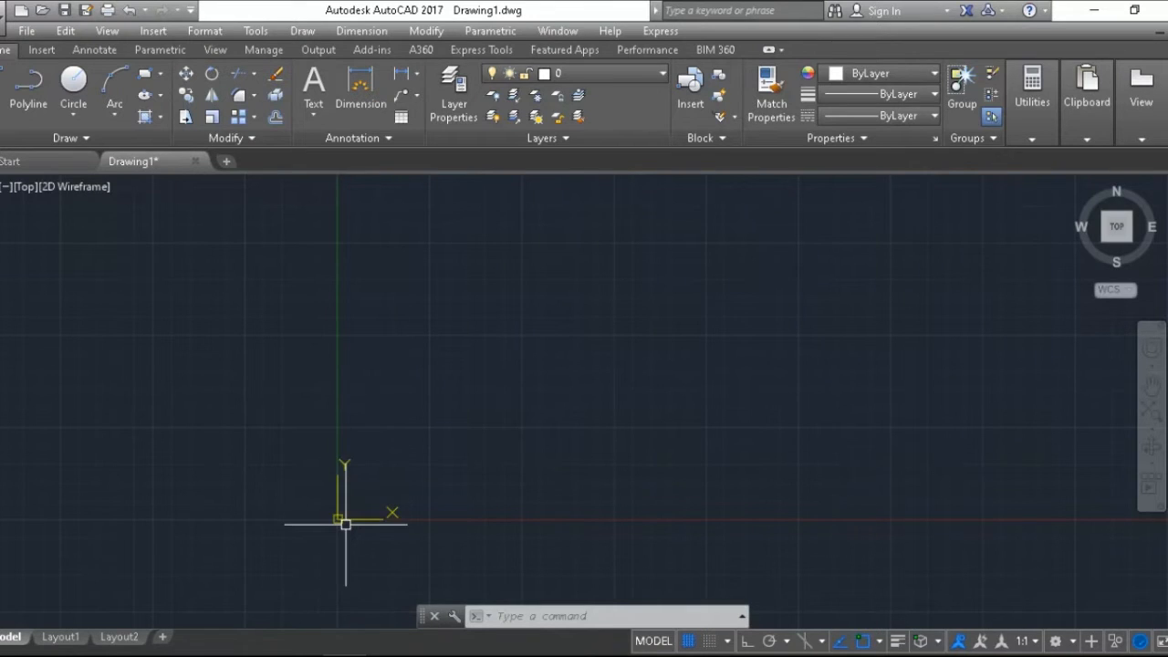
# Turn off Show UCS Icon at Origin from the UCS icon's right-click menu.
pyautogui.rightClick(345, 523)
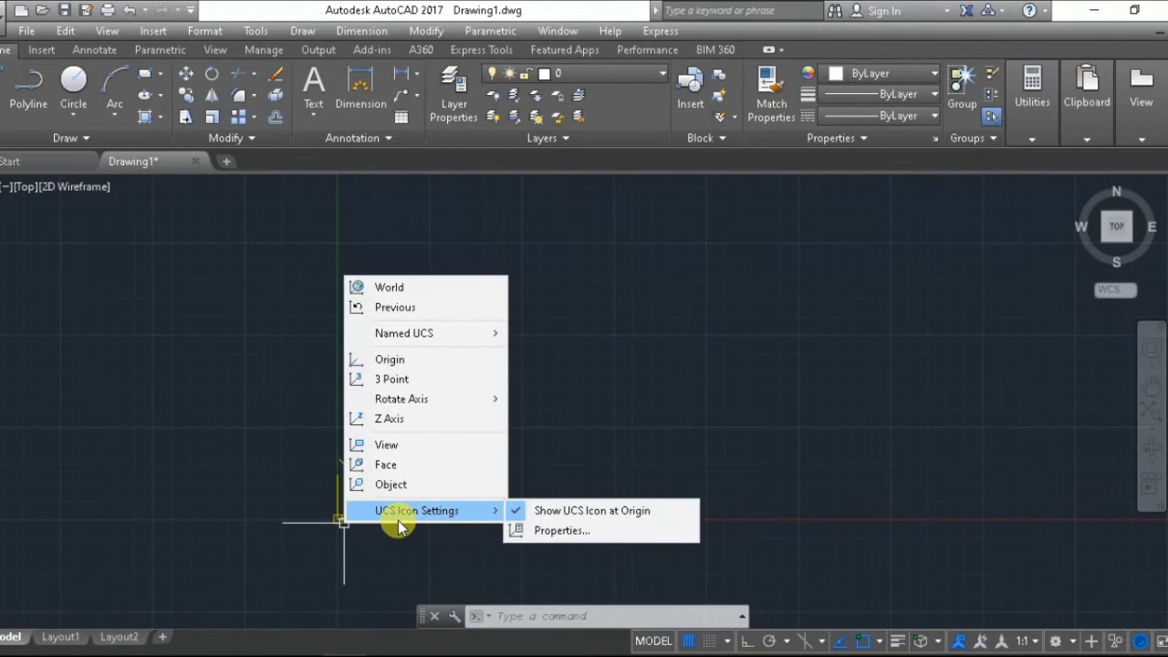
pyautogui.click(591, 511)
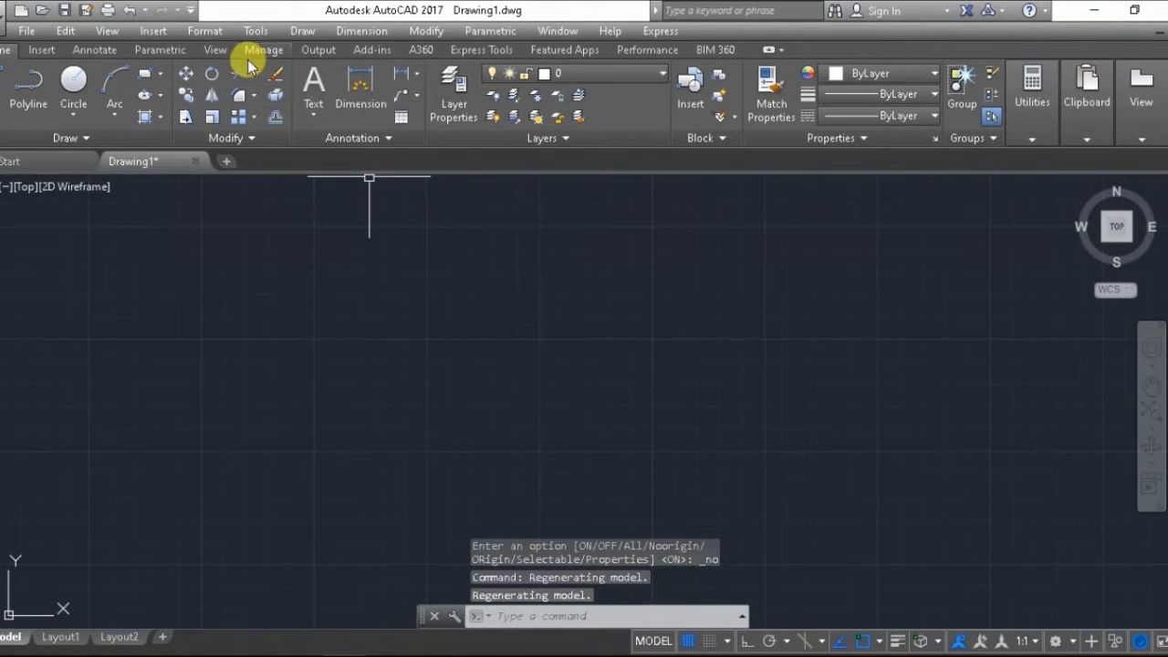
pyautogui.moveTo(330, 228)
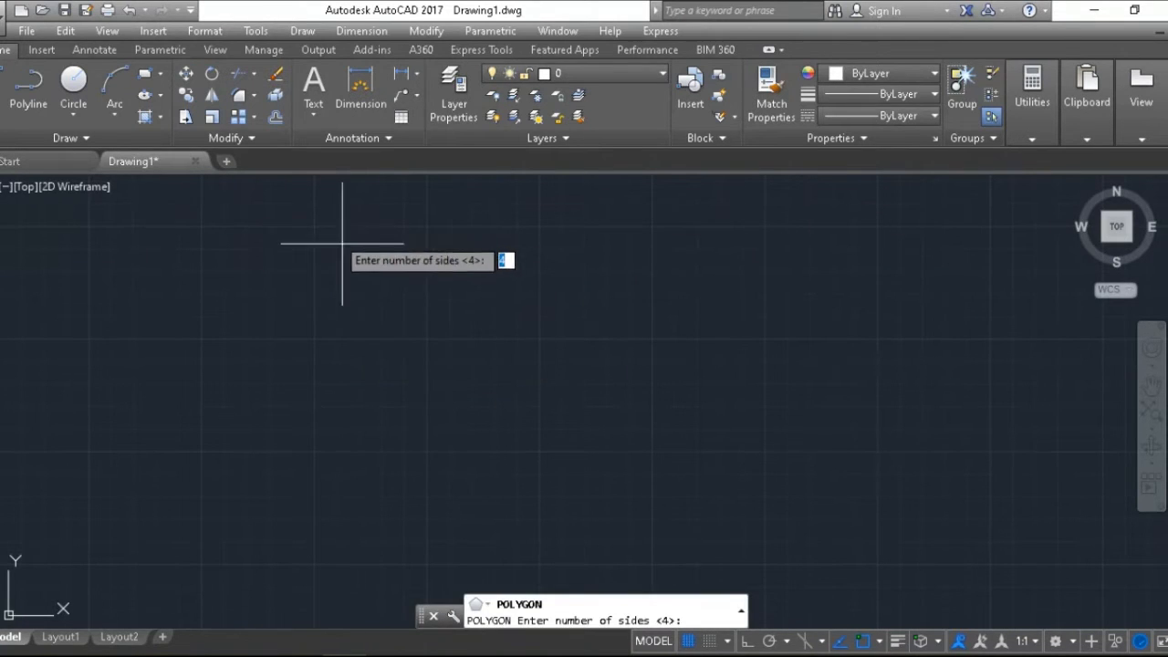
pyautogui.moveTo(438, 254)
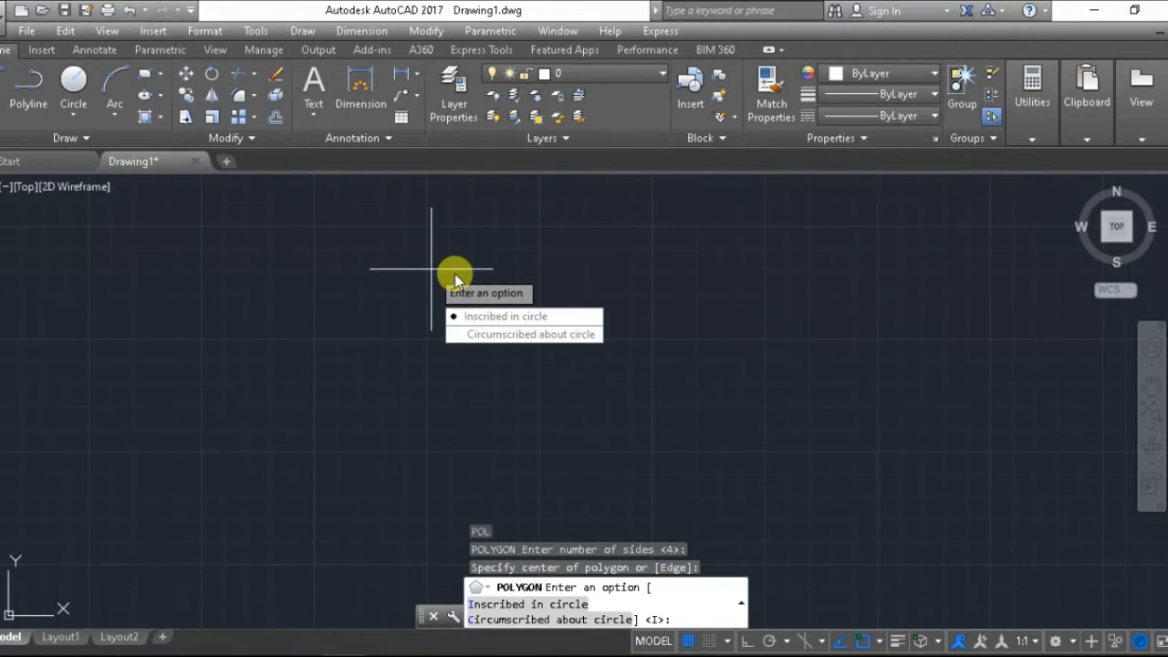
pyautogui.click(531, 334)
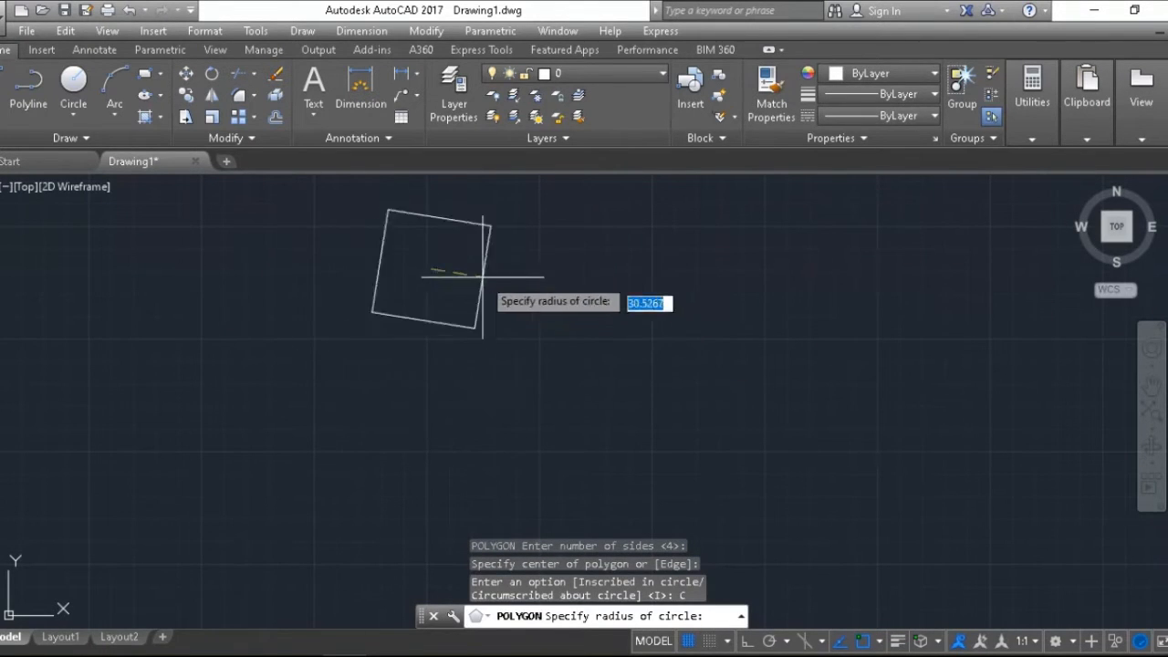
pyautogui.press('Escape')
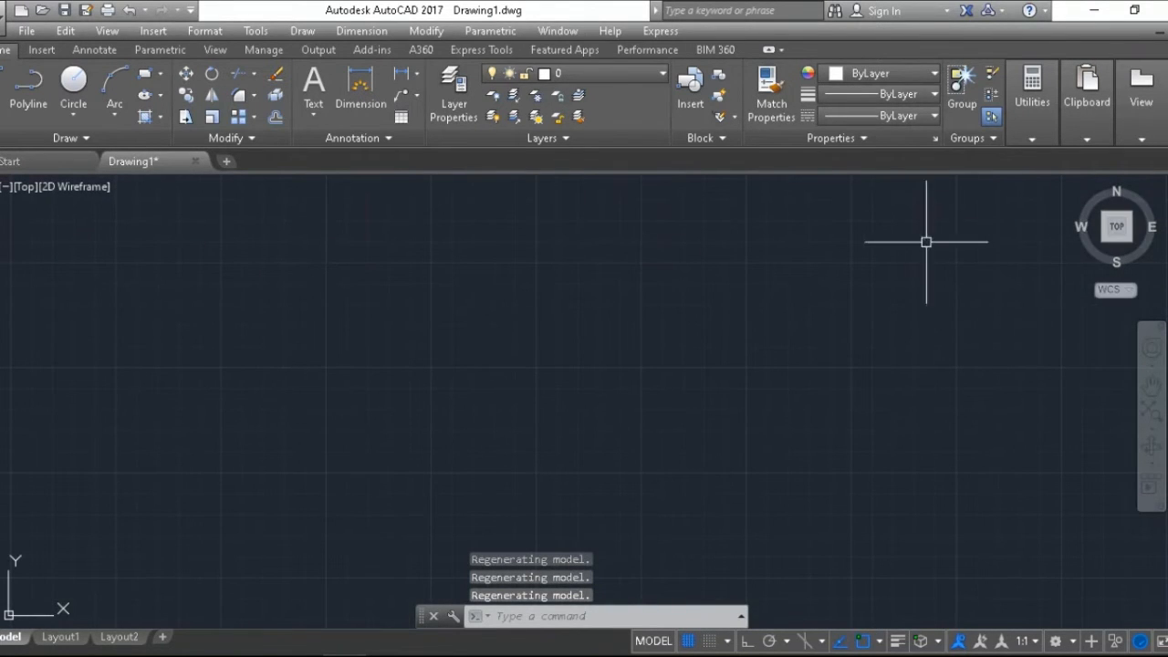
pyautogui.moveTo(857, 256)
pyautogui.write('p')
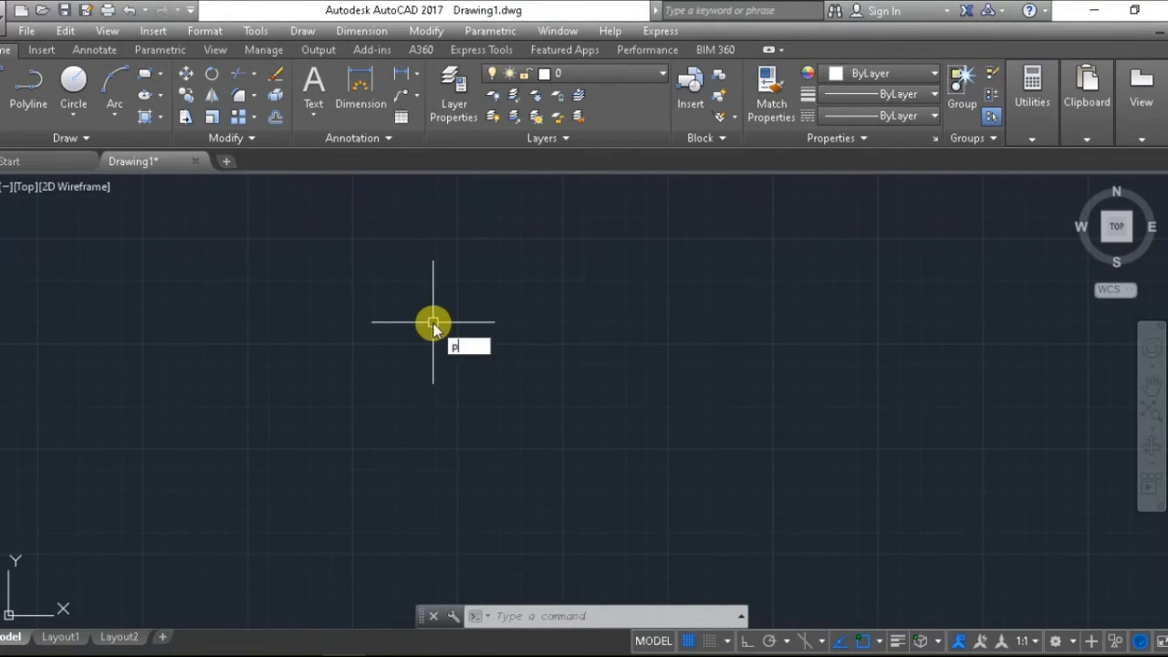
# Enter the POL alias to launch the POLYGON command again.
pyautogui.write('OL')
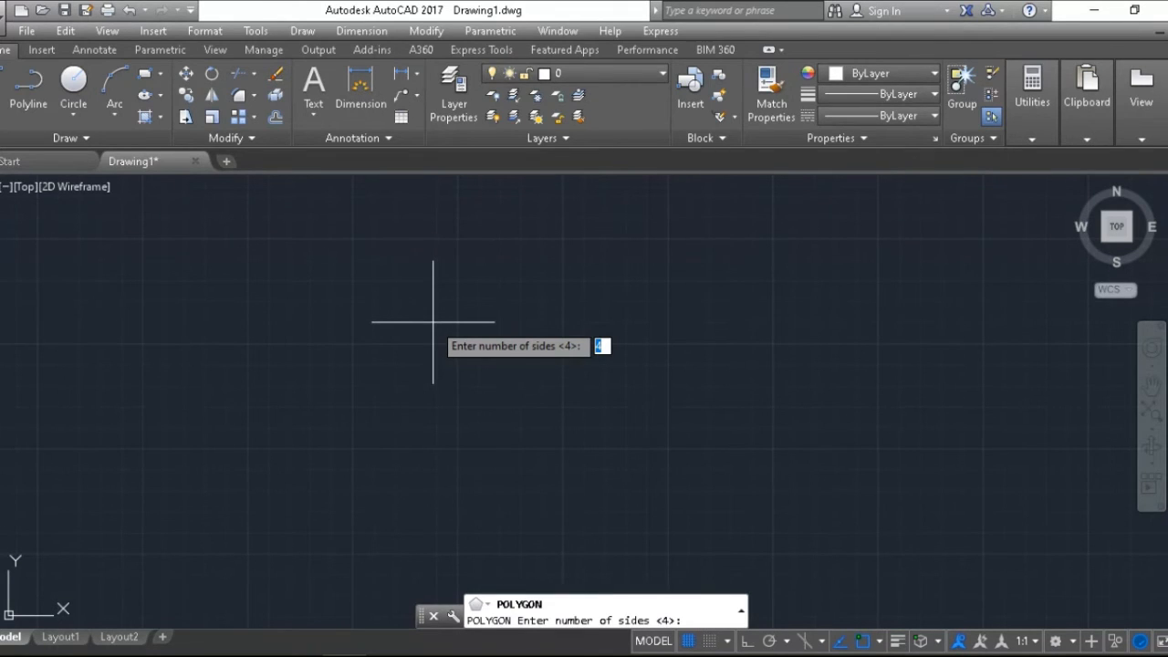
# Draw a 10-sided polygon inscribed in a circle, clicking its centre and radius.
pyautogui.write('10')
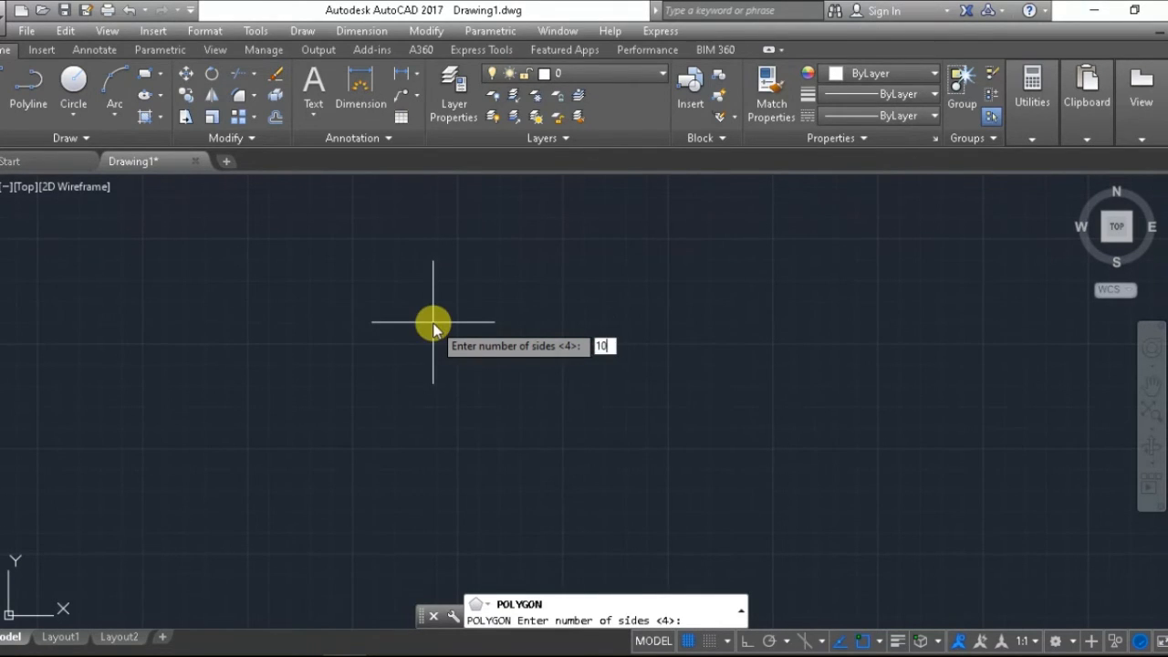
pyautogui.press('Return')
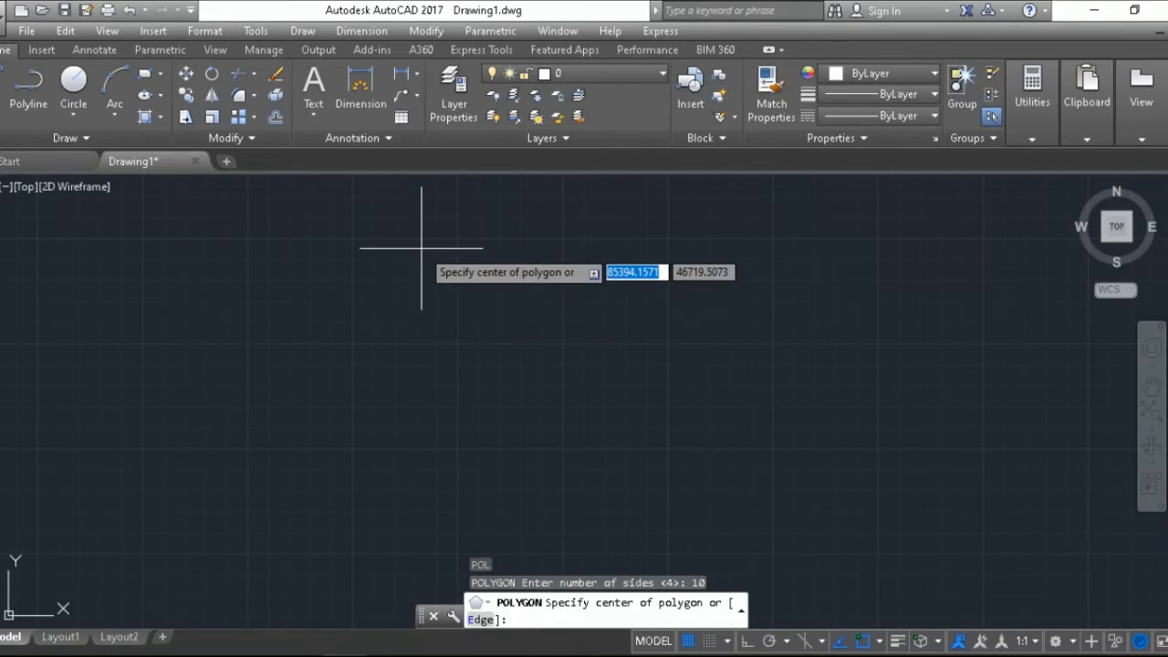
pyautogui.click(432, 280)
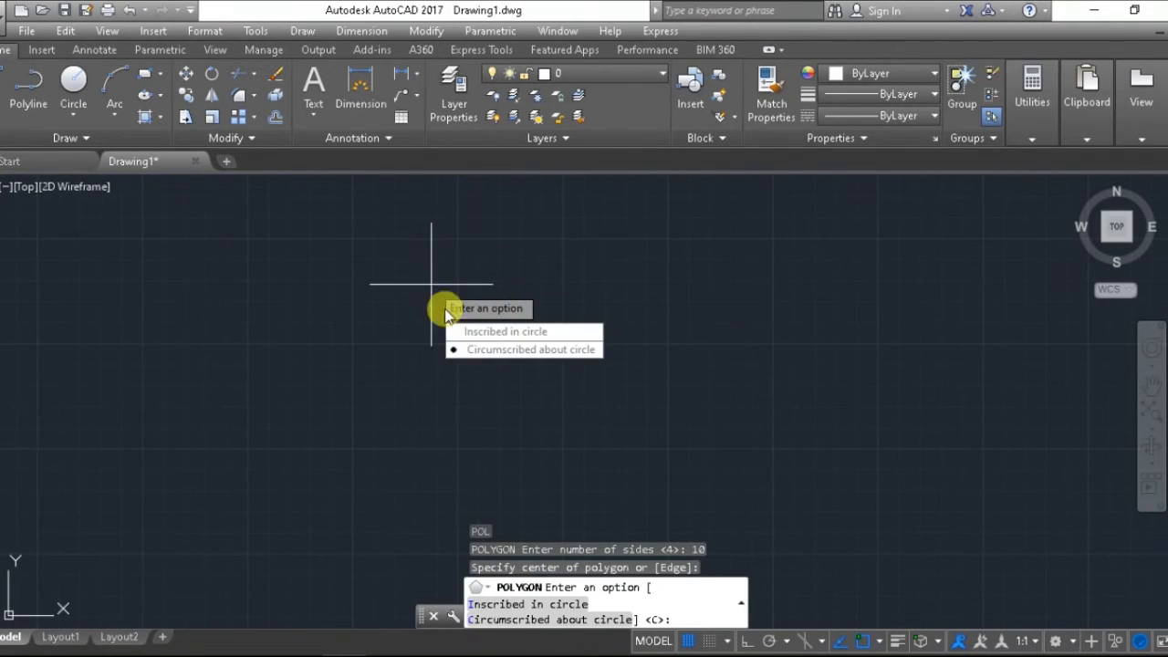
pyautogui.click(505, 331)
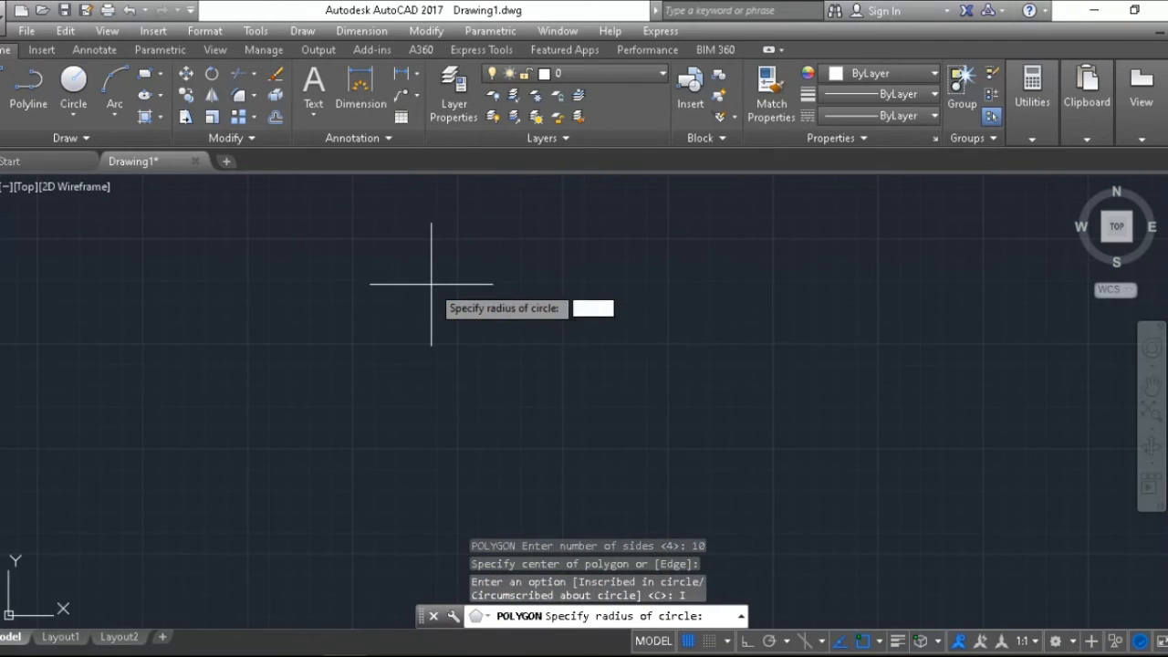
pyautogui.moveTo(548, 285)
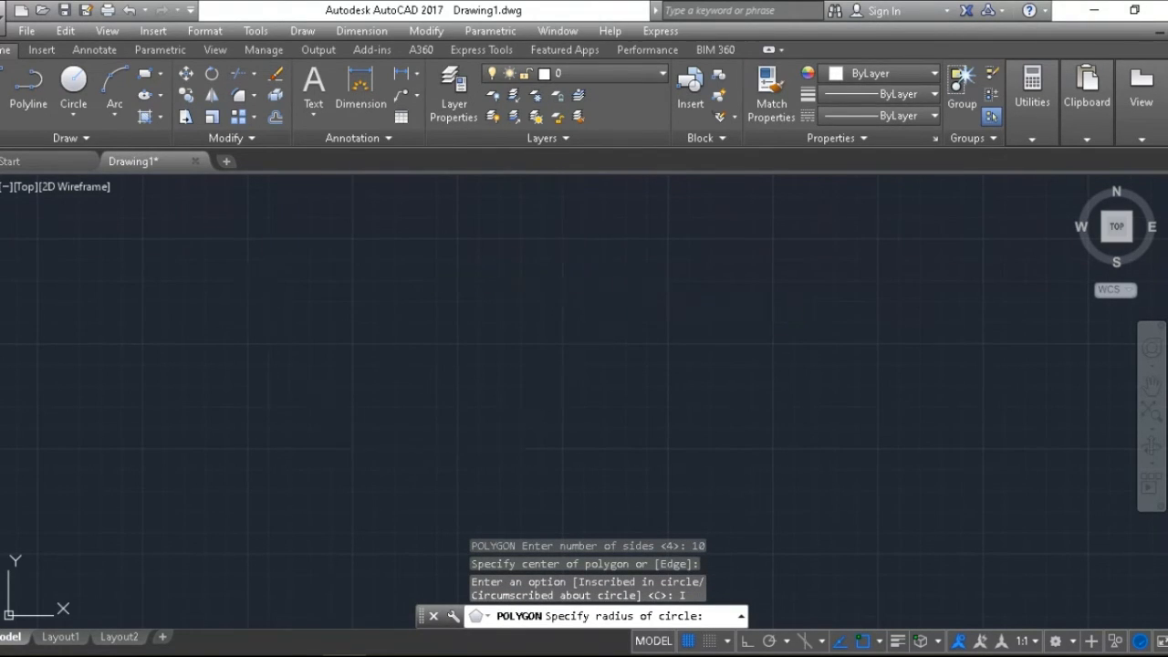
pyautogui.click(541, 474)
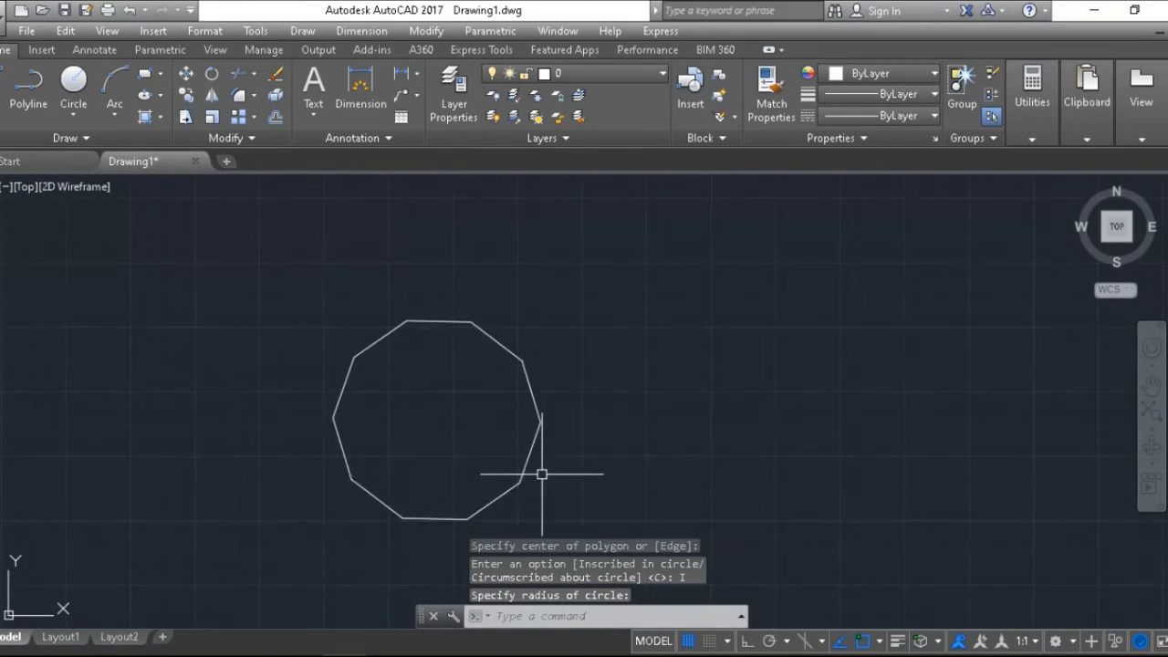